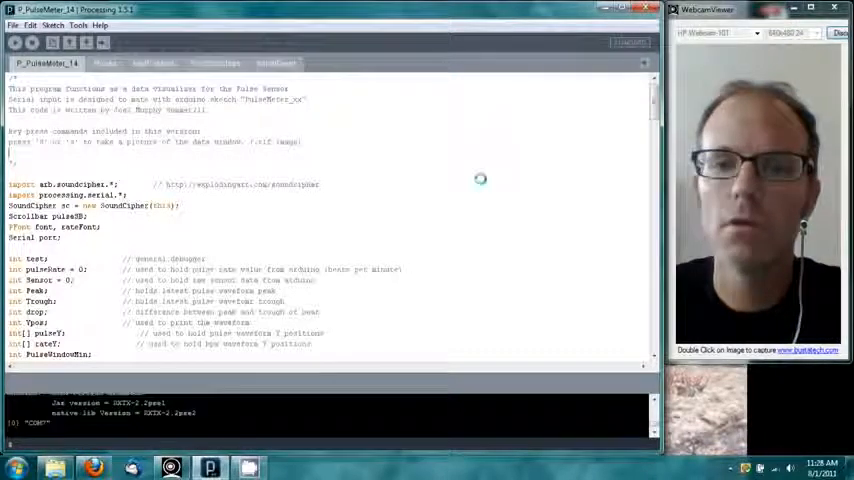
- Run the pulse sensor sketch so its window shows the heartbeat waveform and 86 BPM readout
click(14, 42)
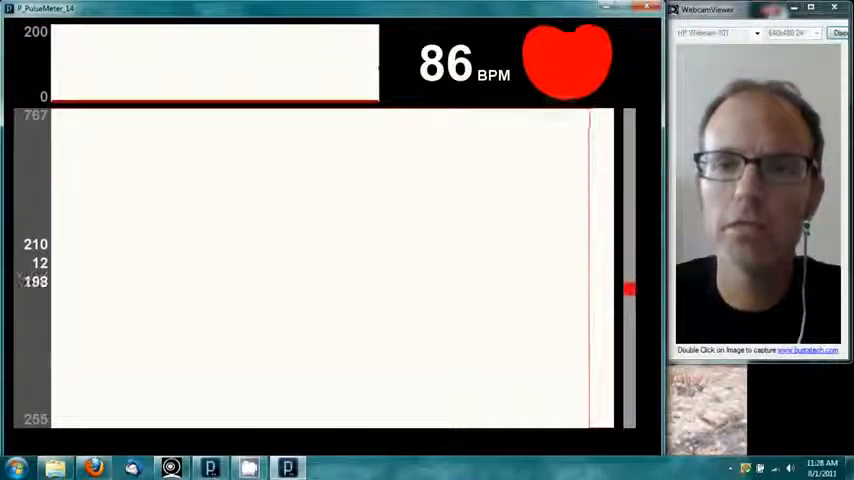